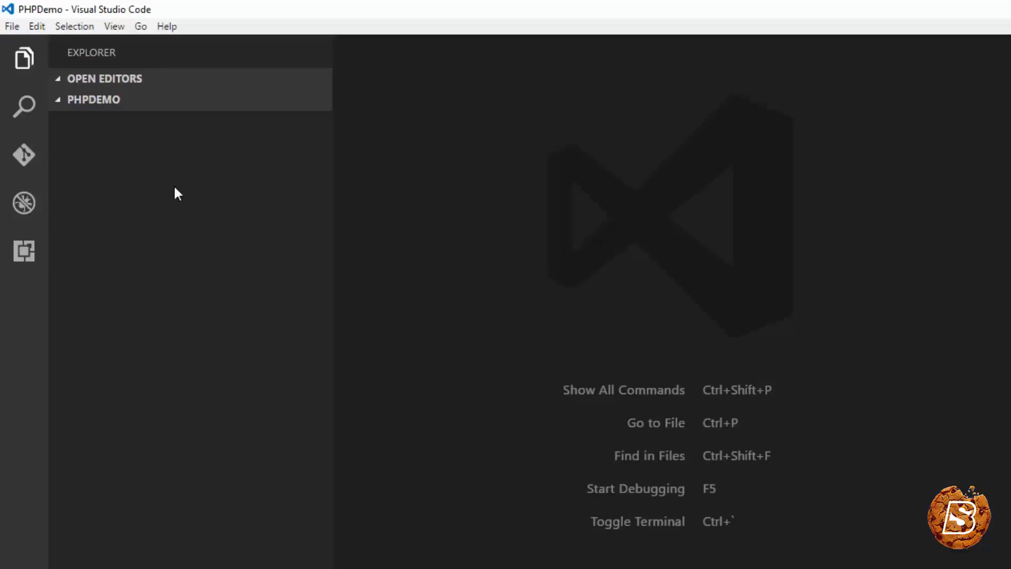
mouse_move(89, 103)
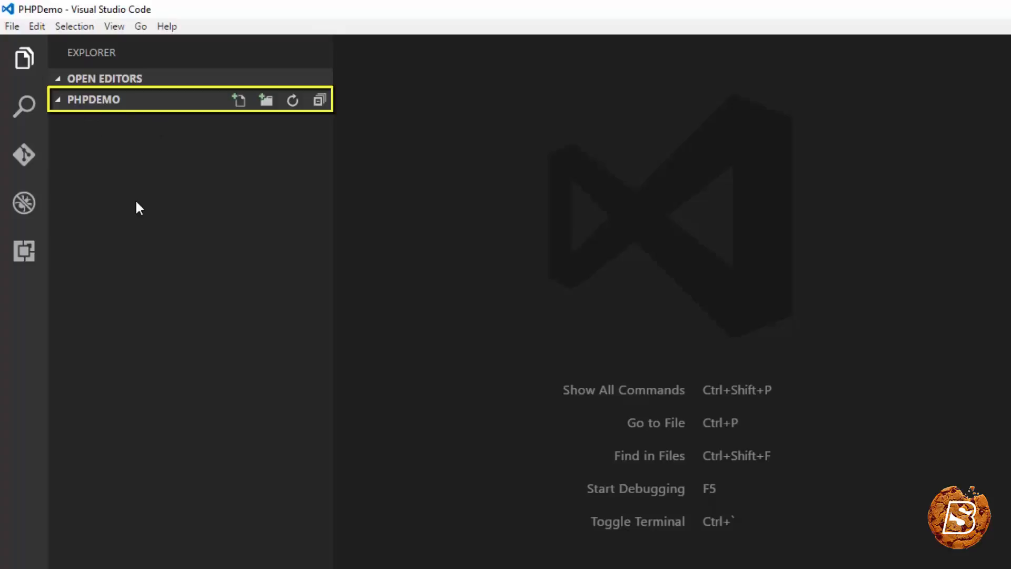
mouse_move(24, 250)
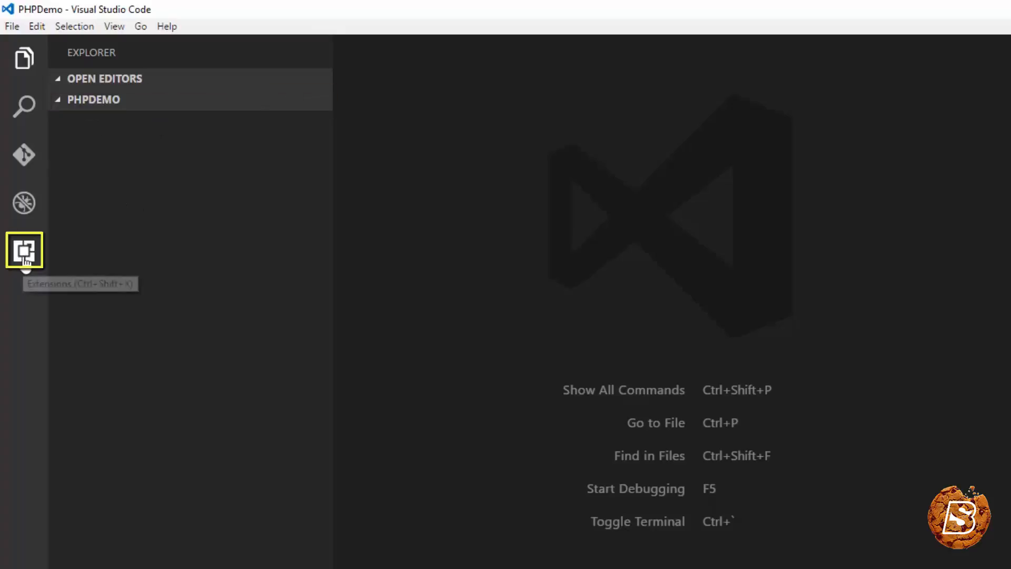
Search the marketplace for 'PHP De', install PHP Debug, and reload VS Code
left_click(23, 251)
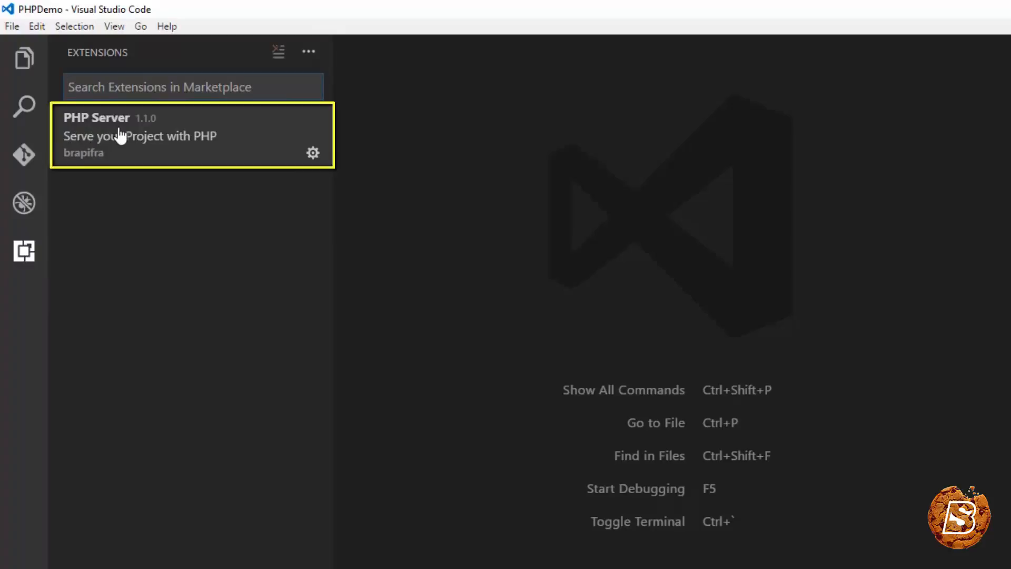
left_click(192, 86)
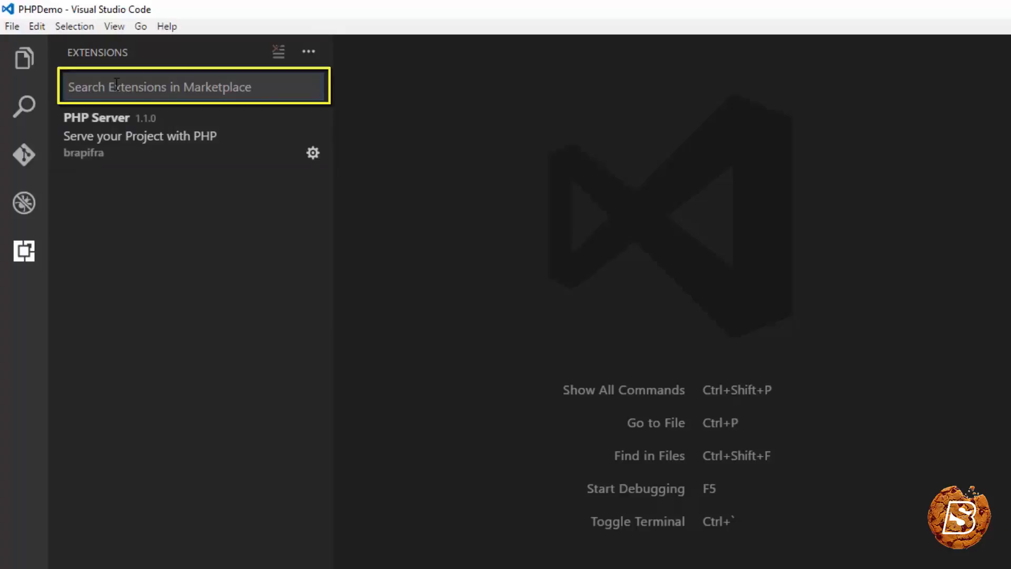
type("PHP")
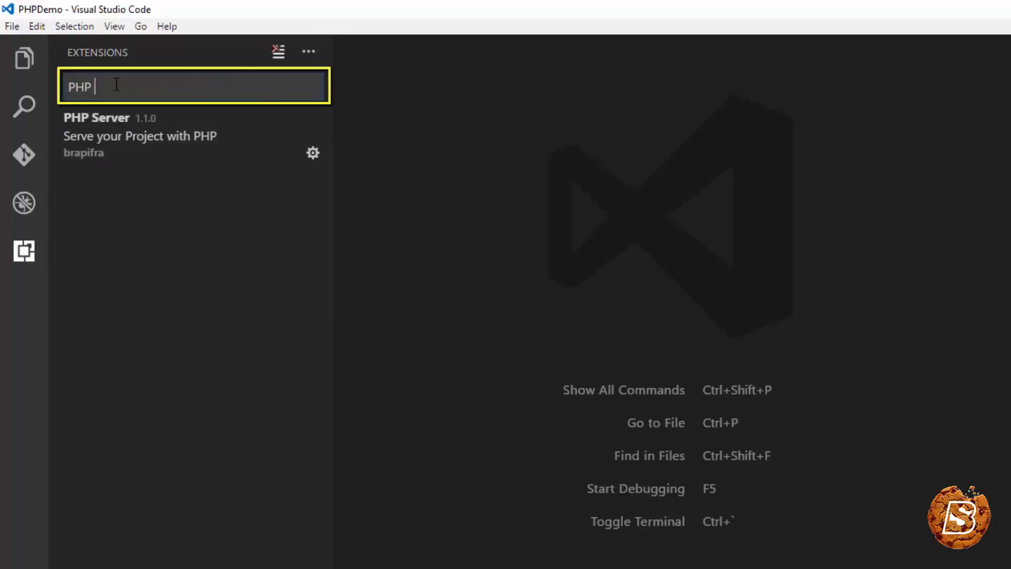
type("De")
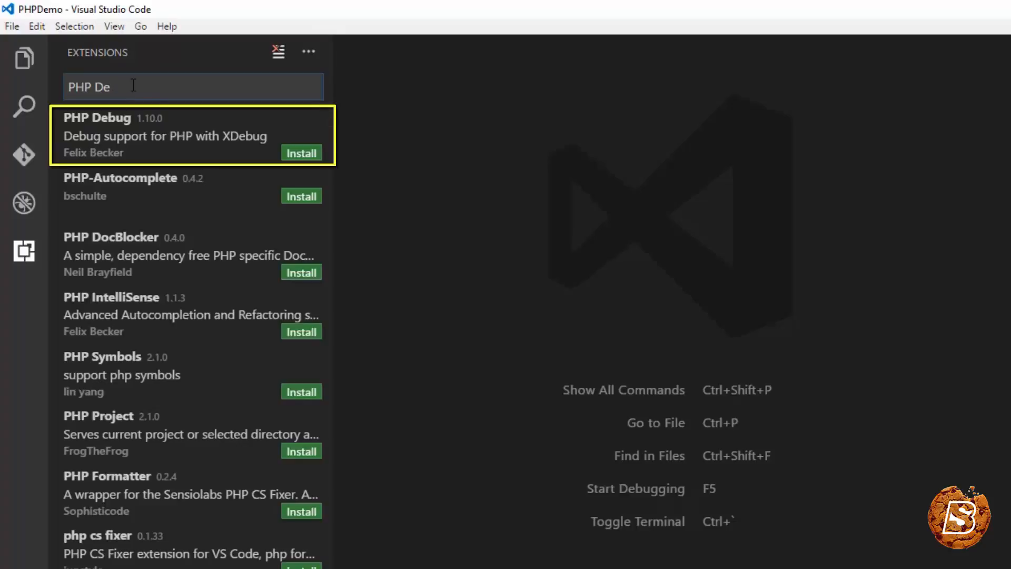
left_click(302, 153)
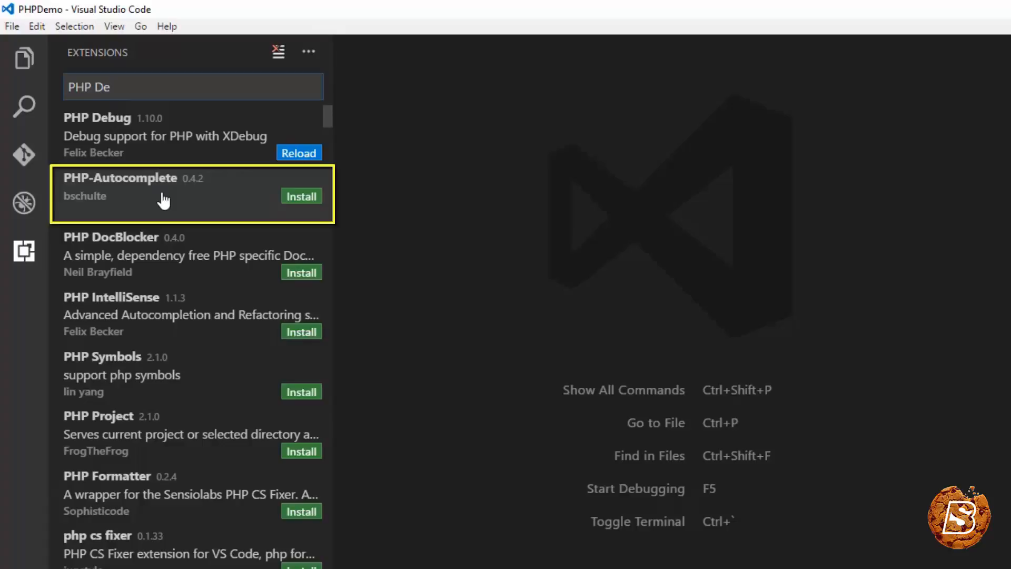
mouse_move(273, 219)
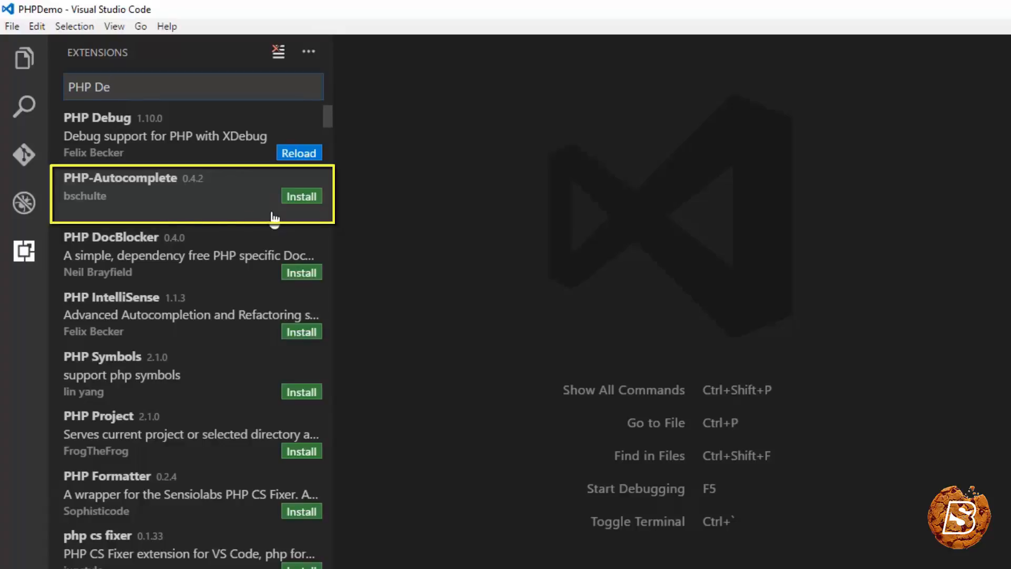
mouse_move(179, 279)
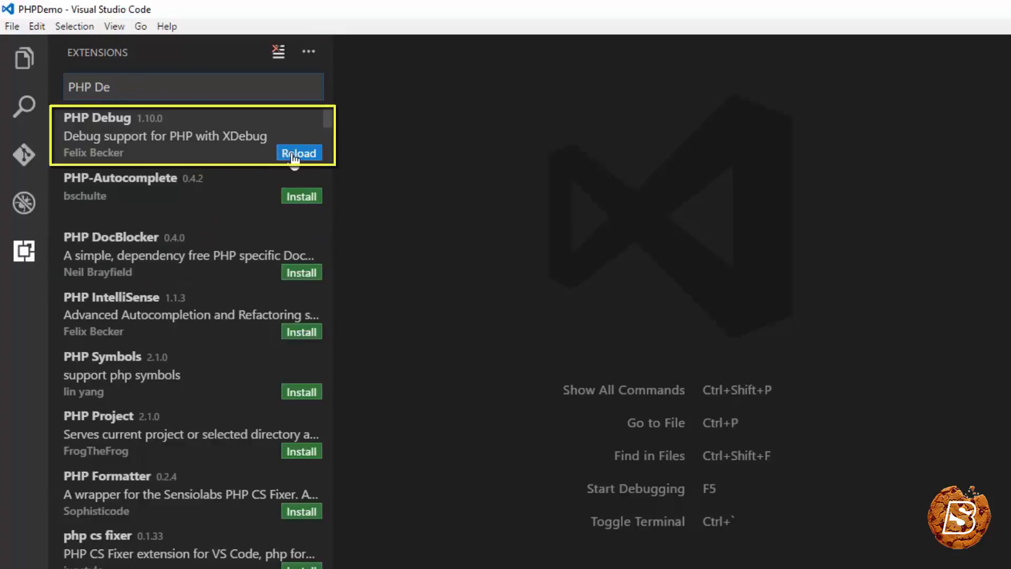
left_click(299, 152)
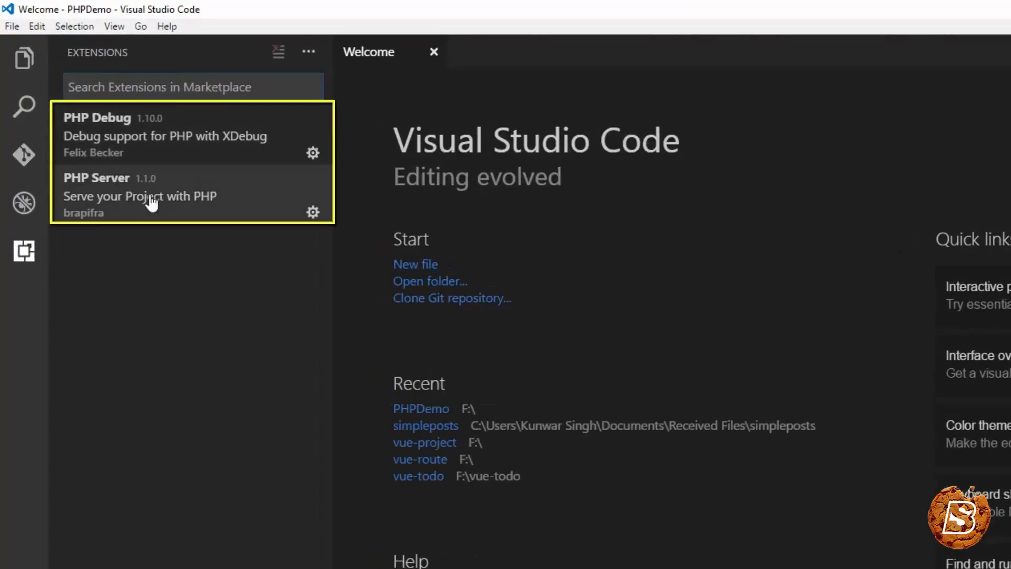
Open the PHP Server extension details and select the phpserver.browser setting name
left_click(139, 196)
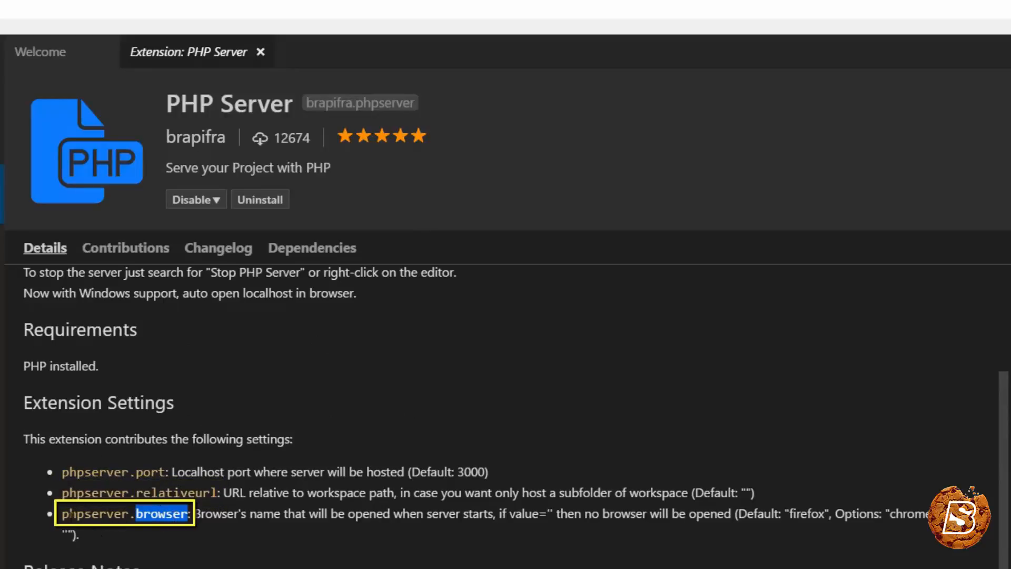
double_click(124, 513)
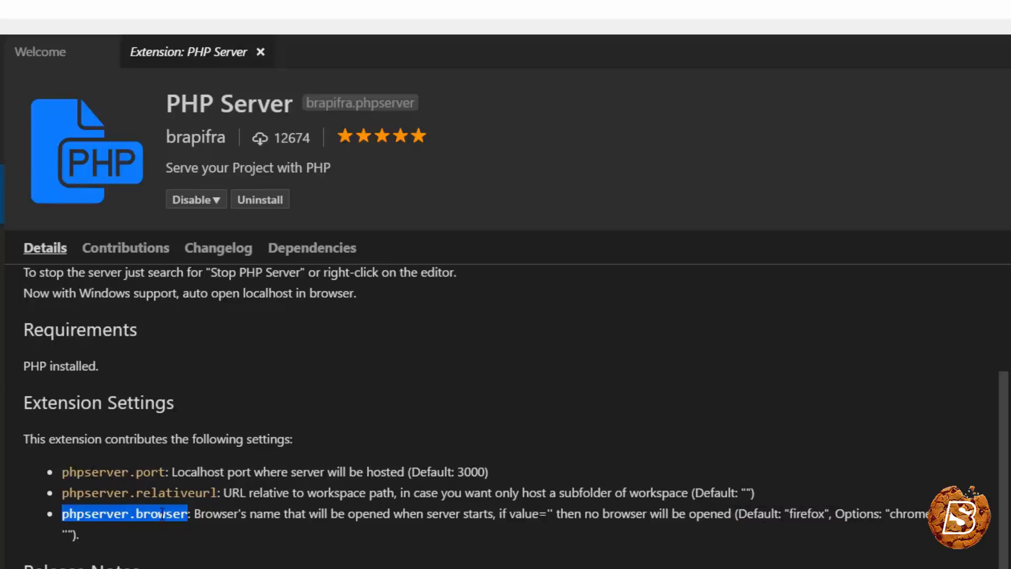
Open the user settings via File > Preferences alongside the PHP Server details
left_click(11, 26)
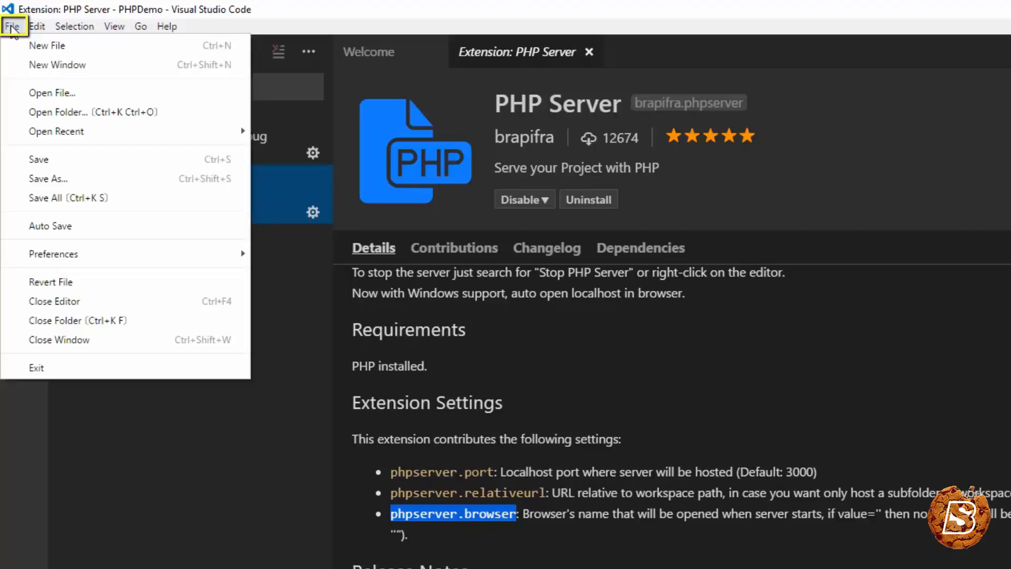
left_click(53, 253)
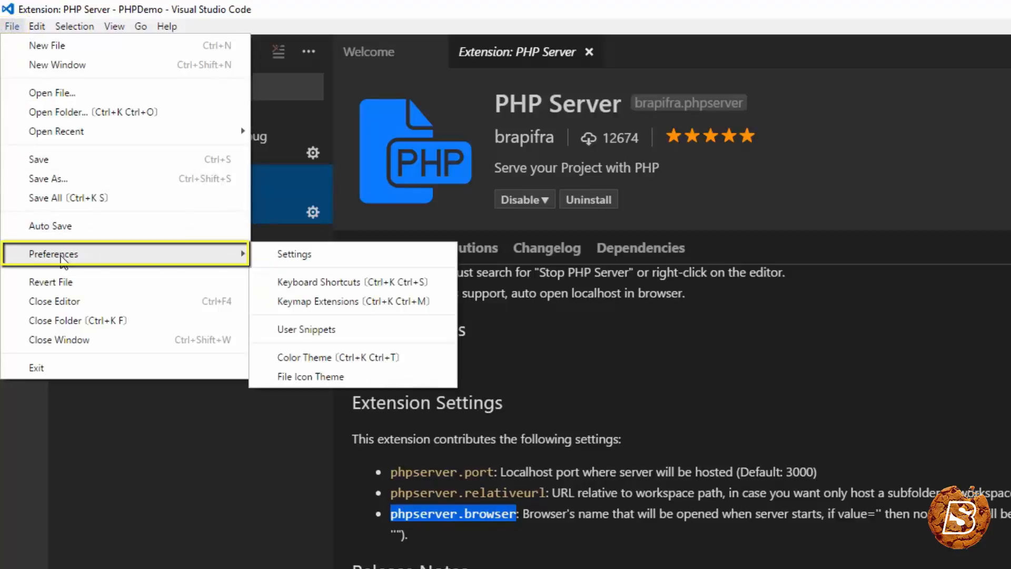
left_click(294, 253)
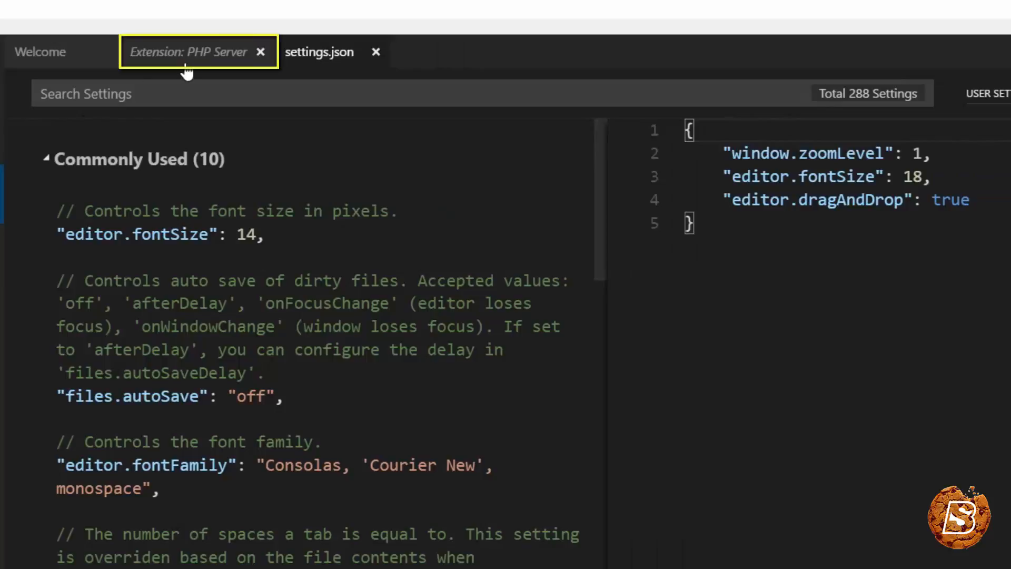
left_click(187, 52)
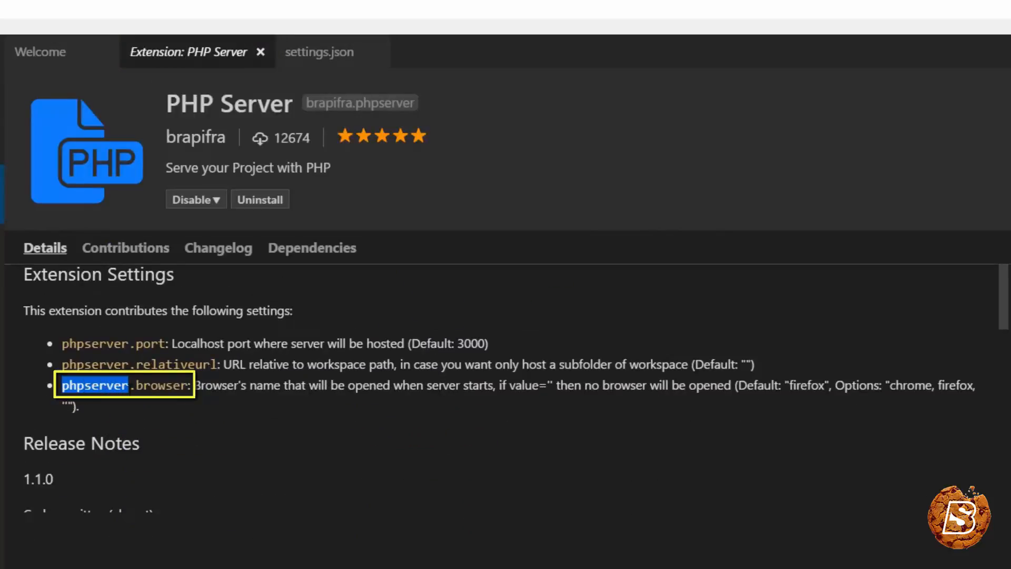
left_click(319, 52)
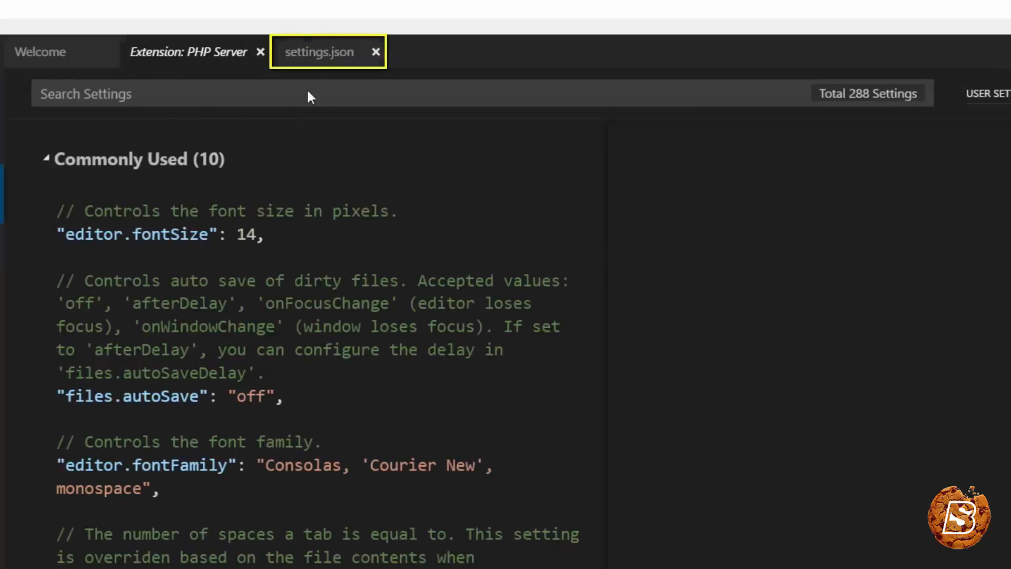
Search settings for 'phpse' and copy phpserver.browser into user settings
type("p")
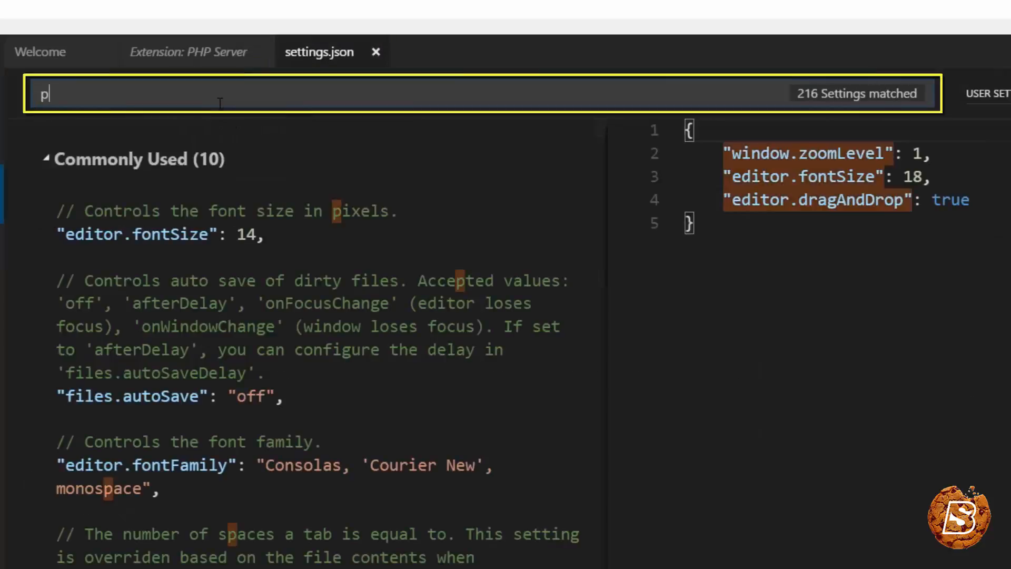
type("hpse")
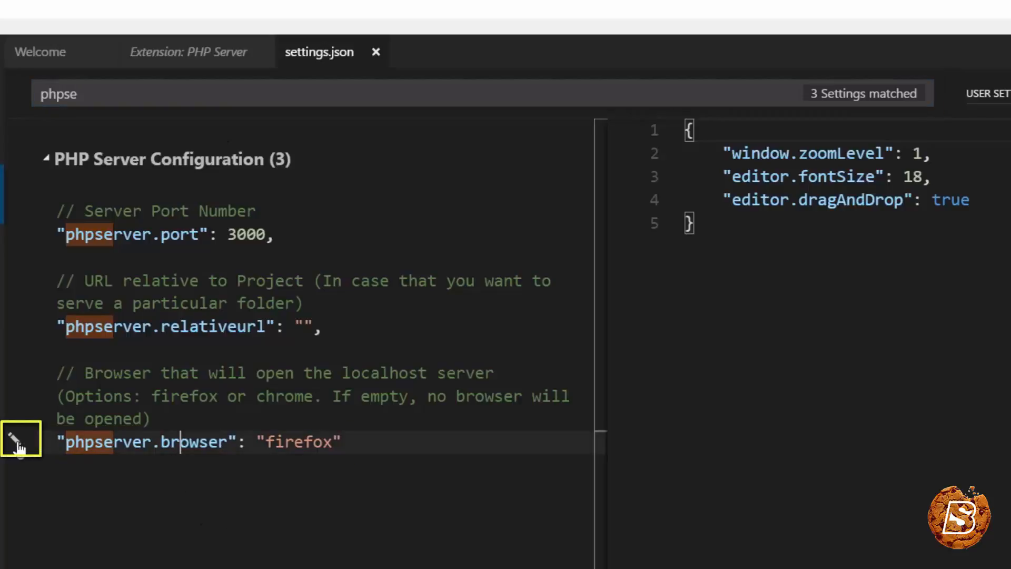
mouse_move(20, 439)
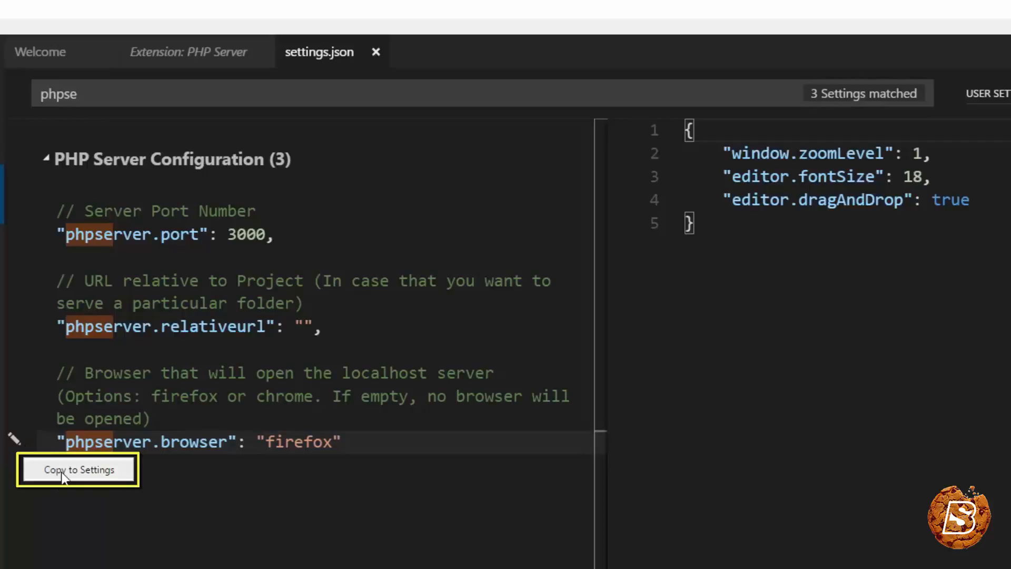
left_click(77, 469)
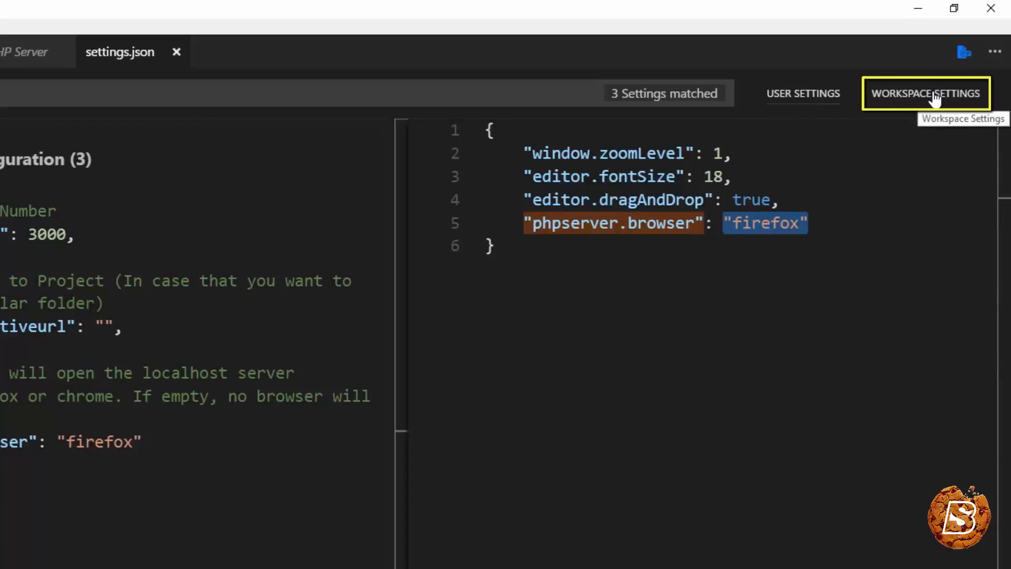
Change the phpserver.browser value from "firefox" to "chrome" in settings.json
left_click(803, 92)
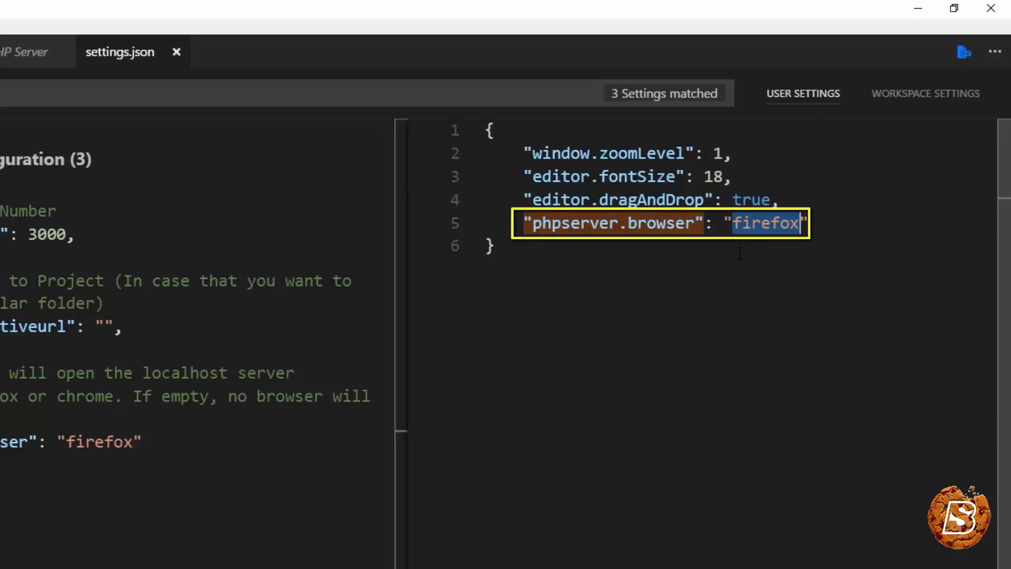
type("chr")
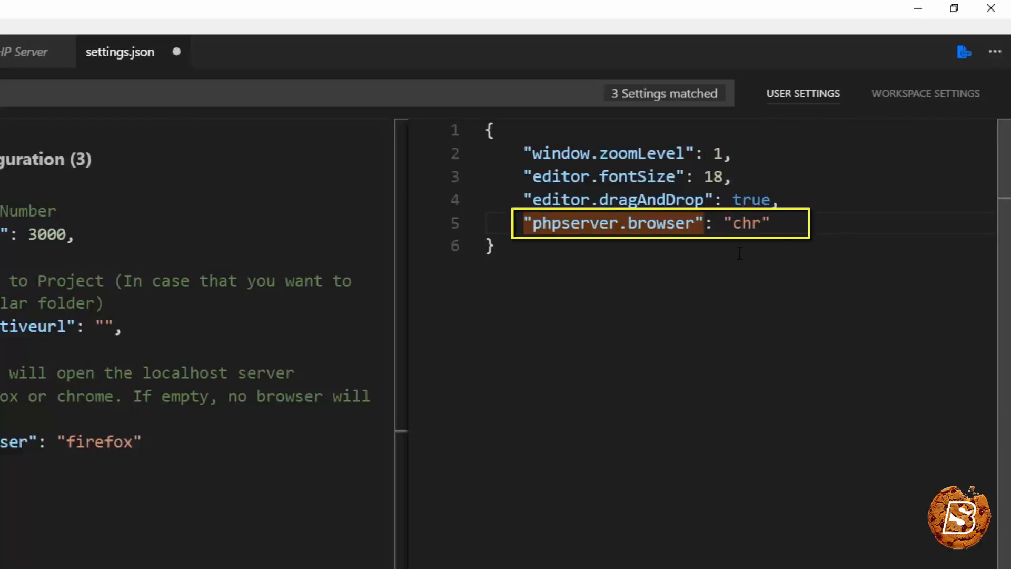
type("ome")
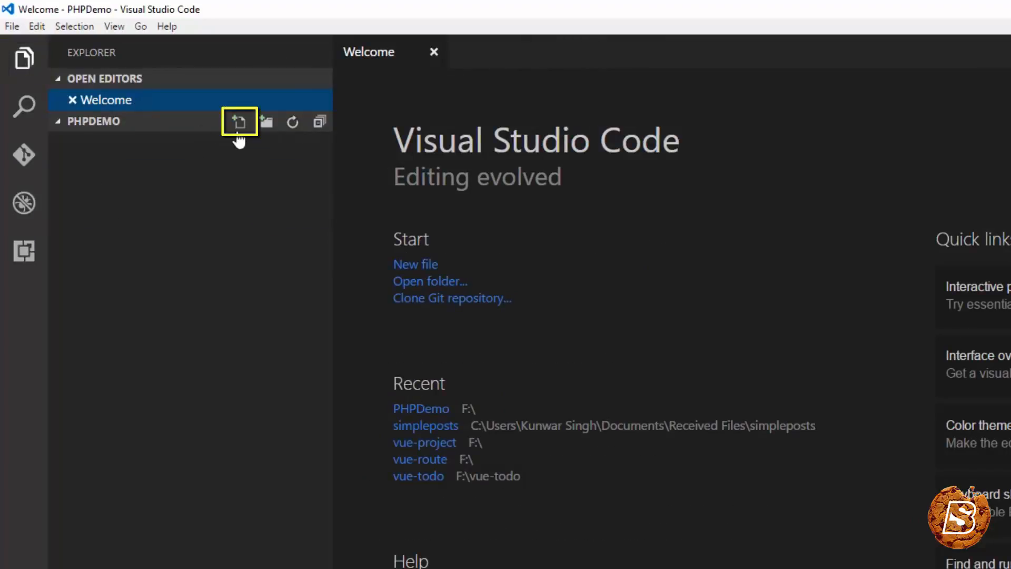
mouse_move(240, 121)
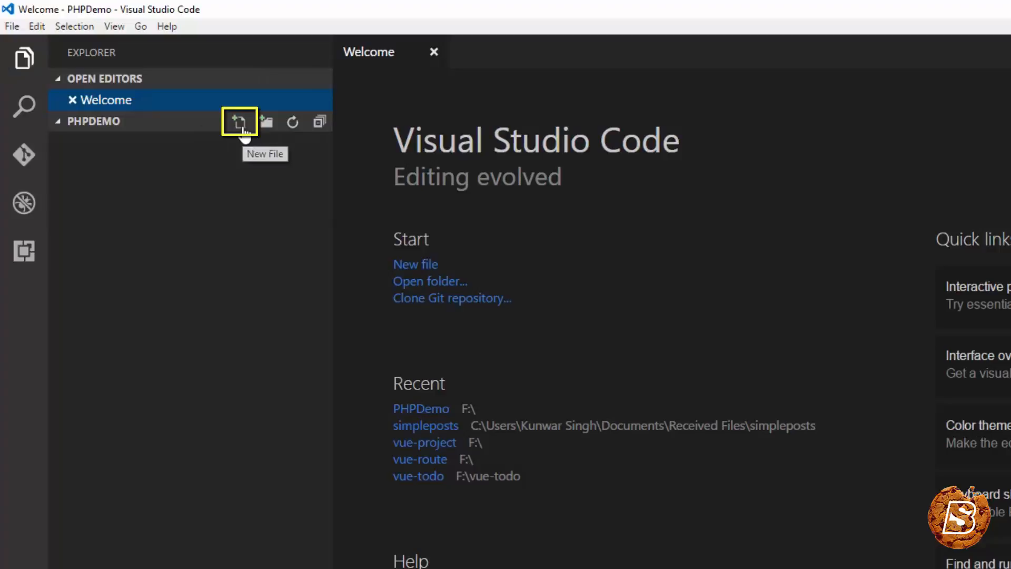
Create index.php in PHPDemo and type the opening <?php tag
left_click(238, 121)
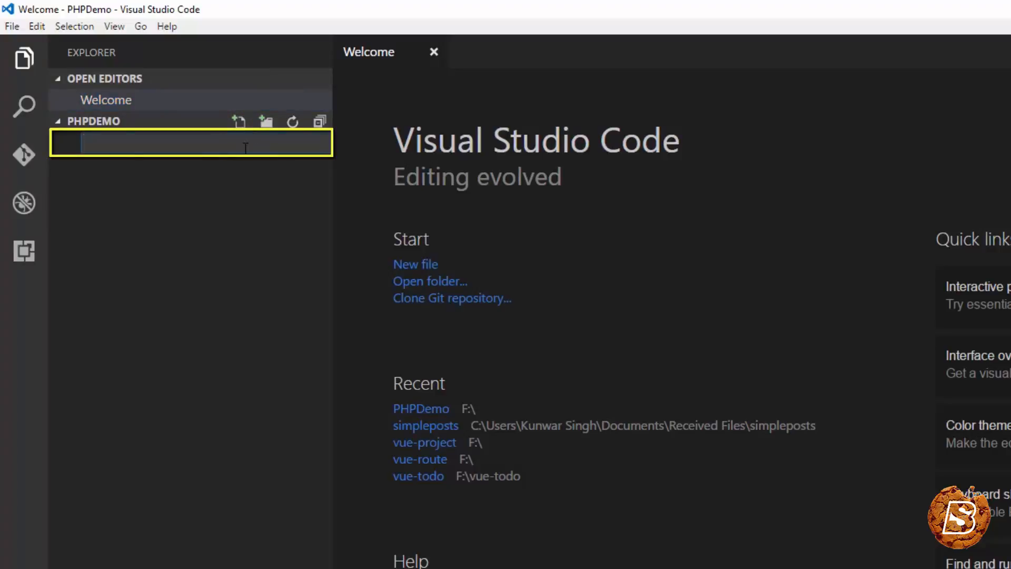
type("index")
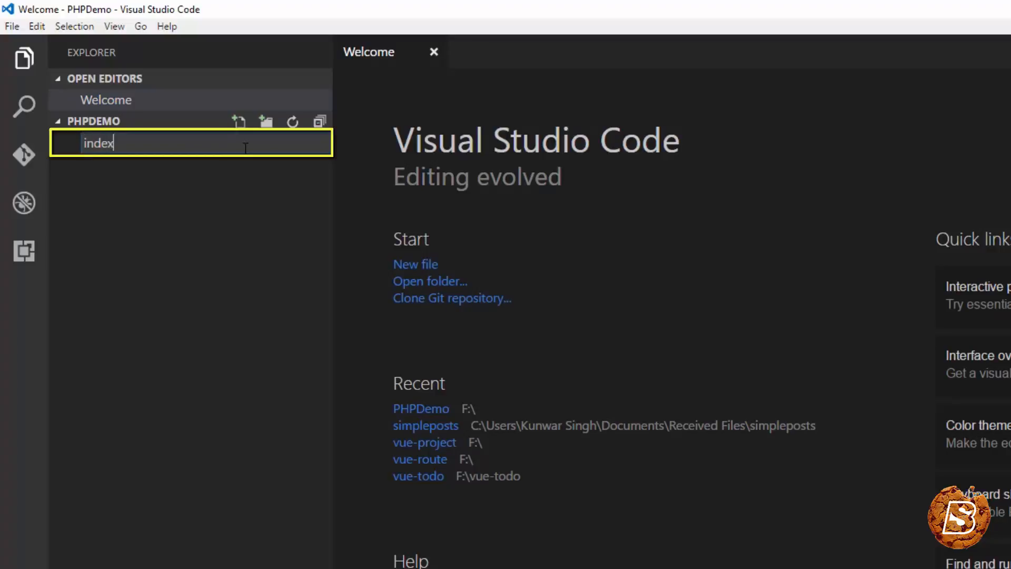
key("Enter")
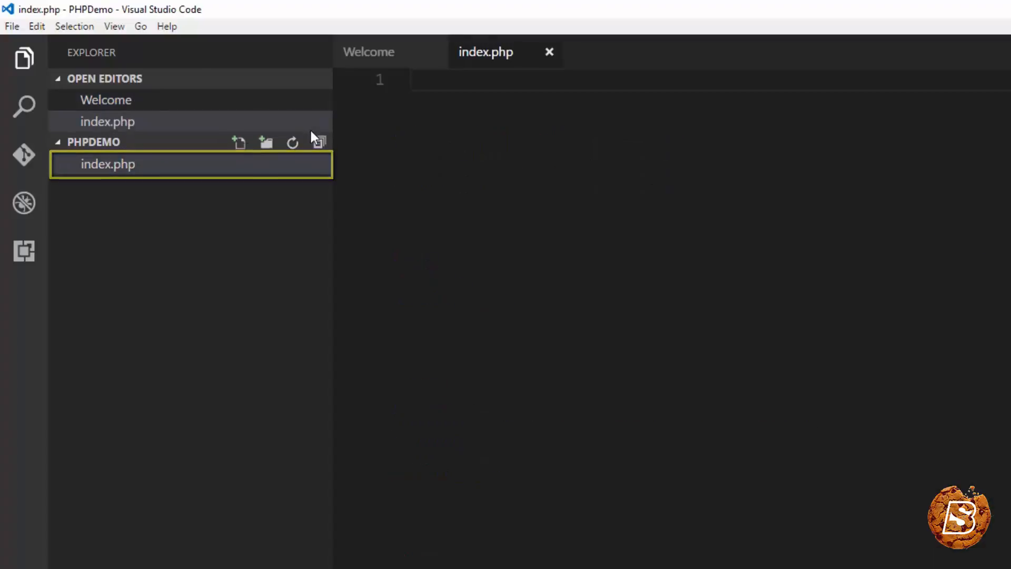
type("<?php")
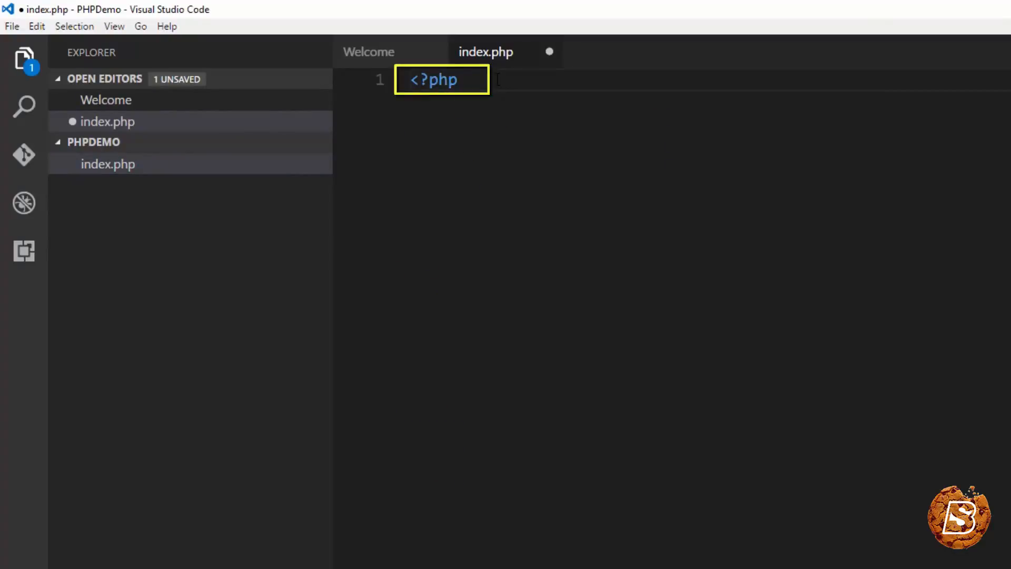
Add the closing ?> tag and write echo "Hello World!"; inside the PHP block
type("?>")
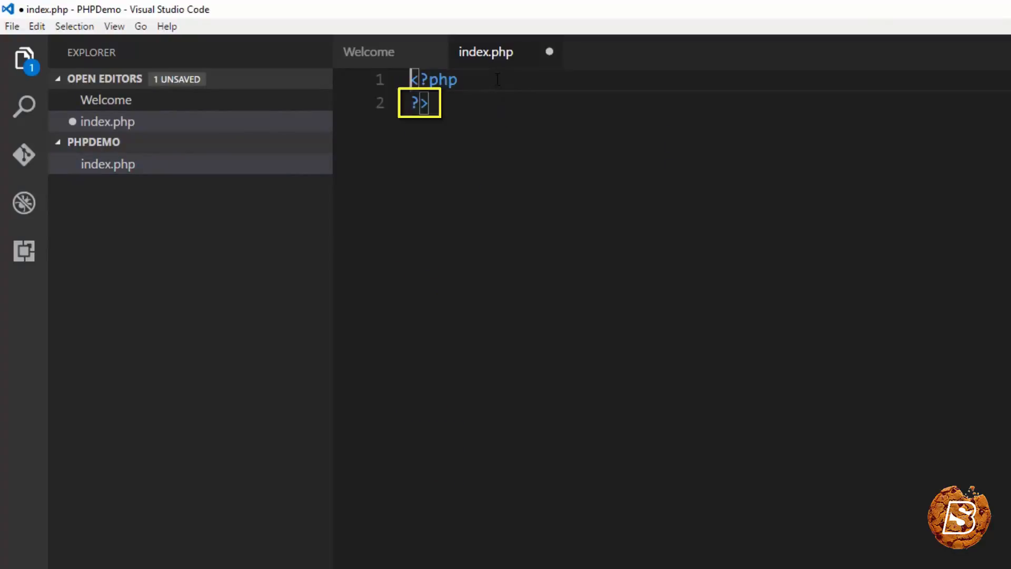
type("e")
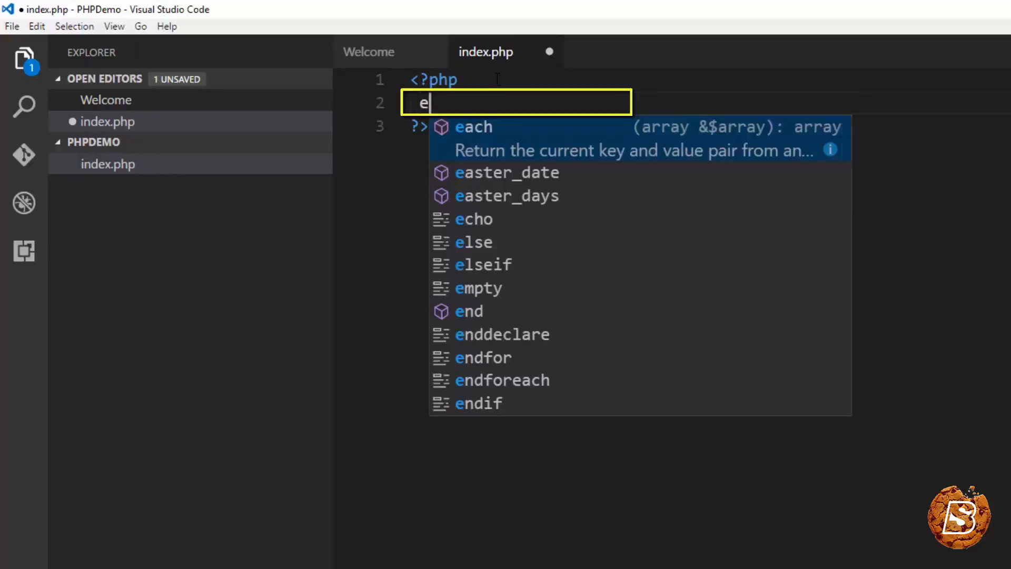
type("cho \"")
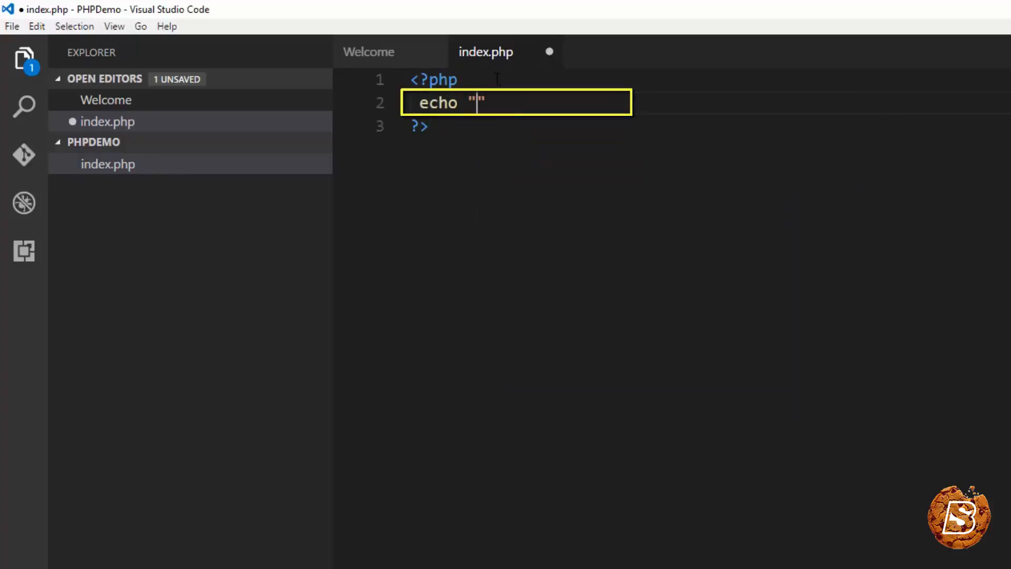
type("Hello W")
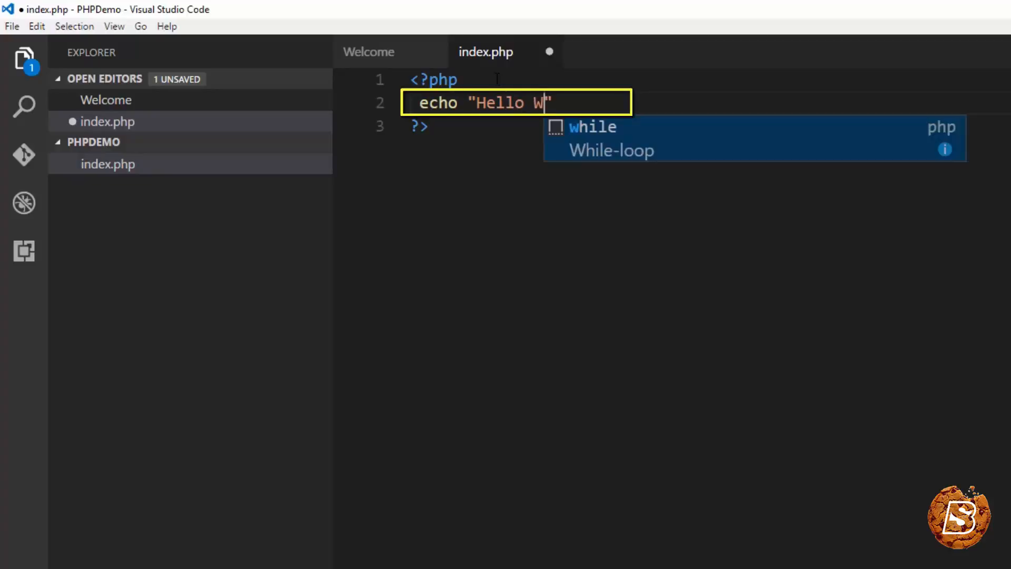
type("orld!\"")
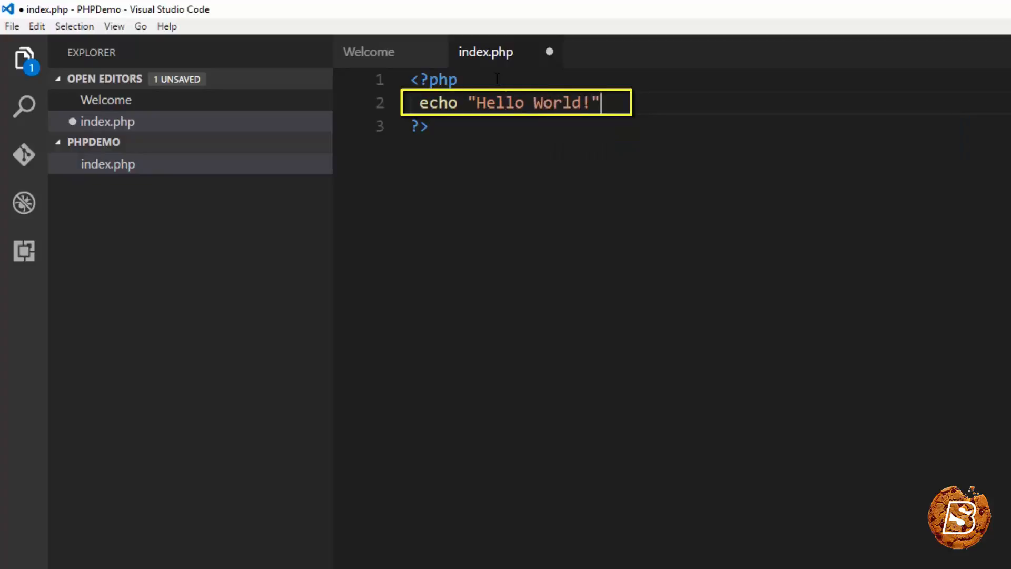
type(";")
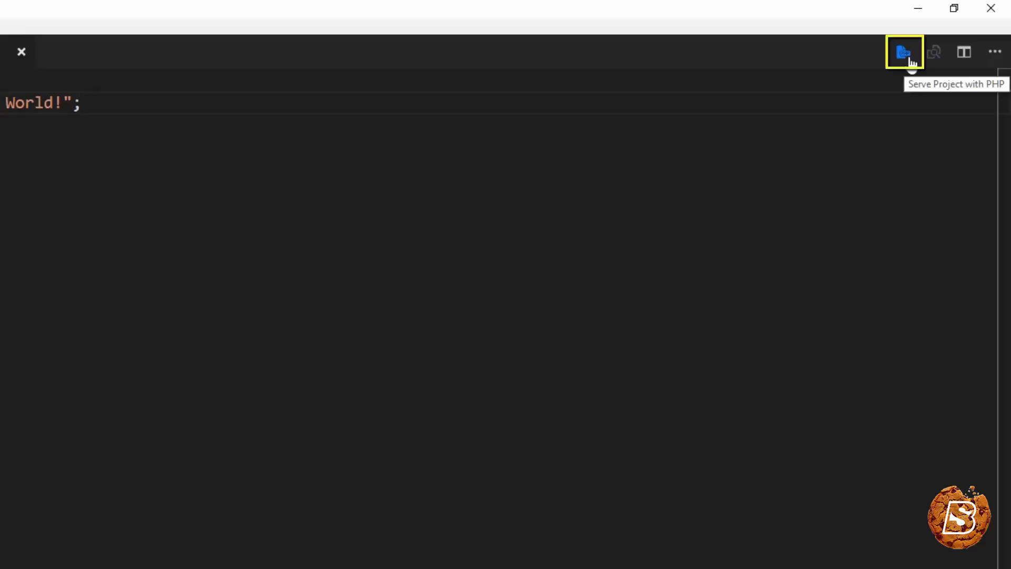
Serve the PHPDemo project with PHP Server, opening localhost:3000 in Chrome
left_click(903, 52)
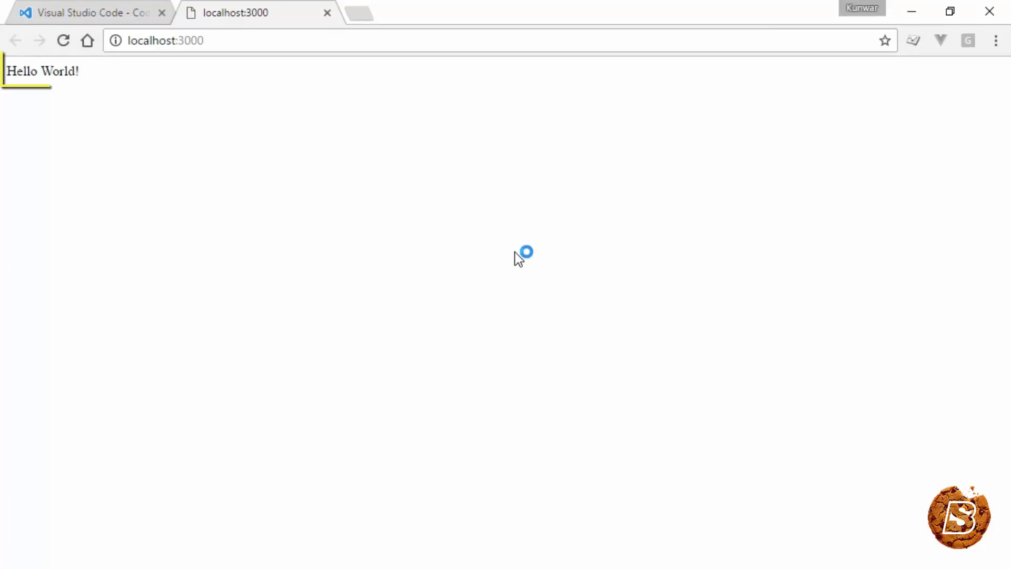